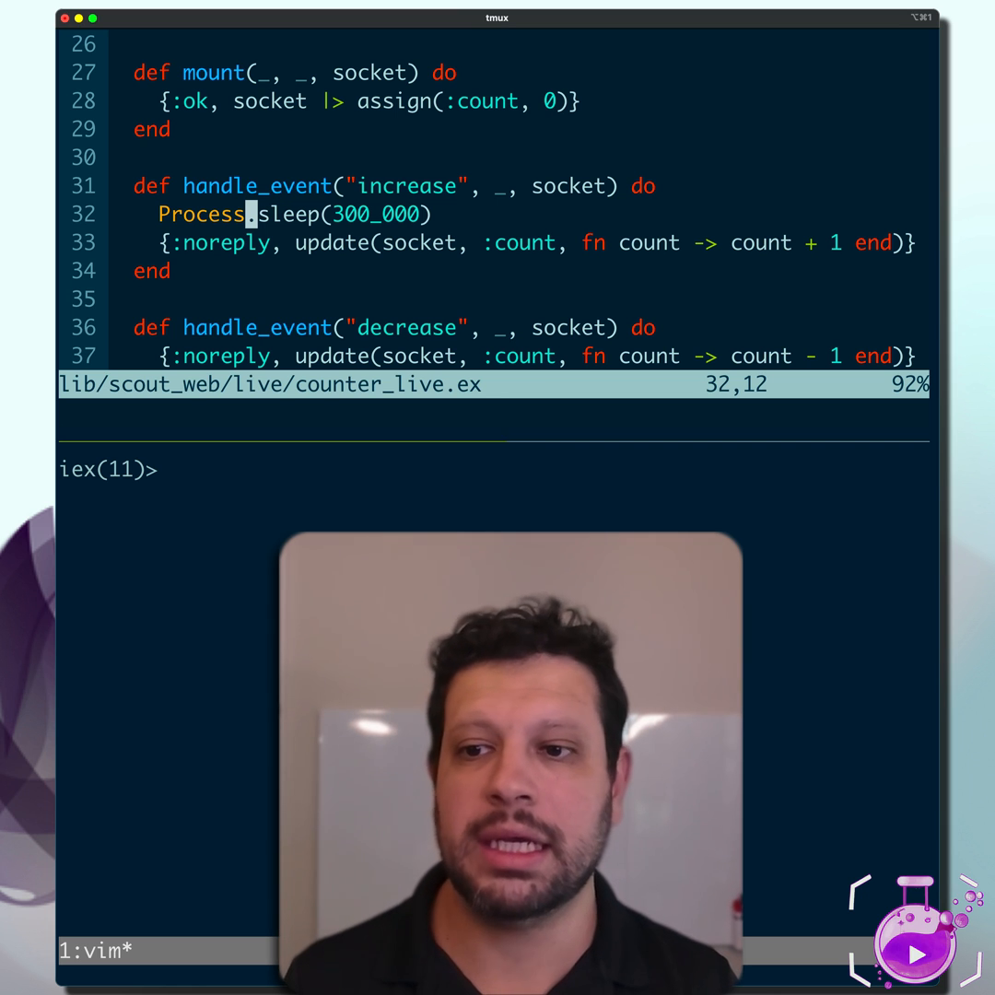
pyautogui.write('@five_minutes')
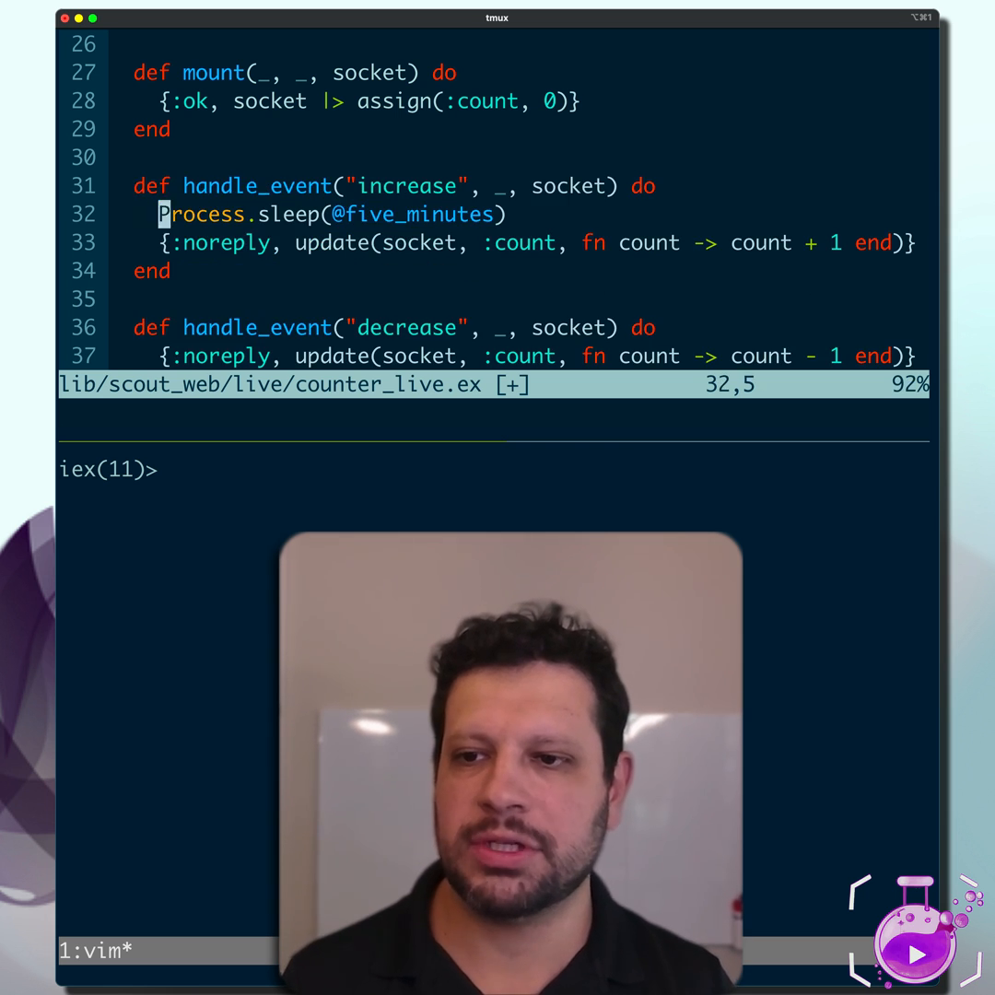
pyautogui.write(':')
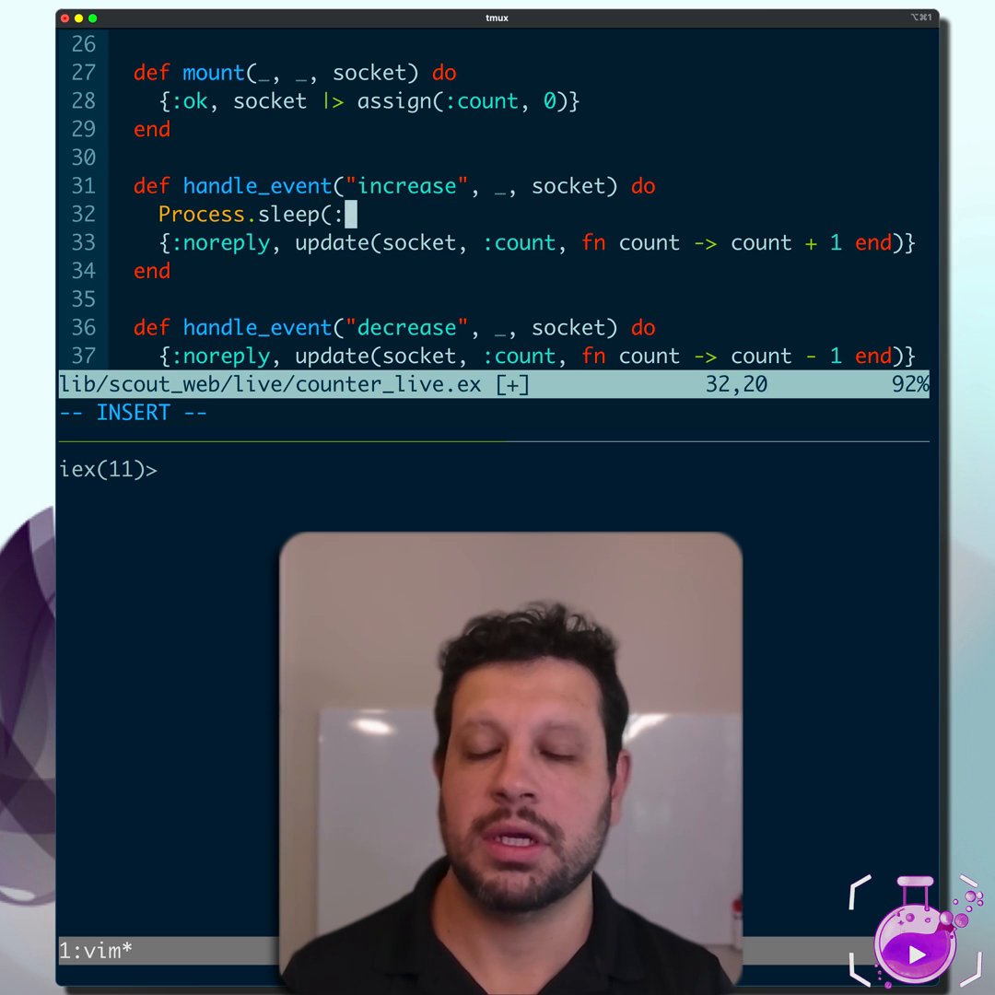
pyautogui.write('timer.')
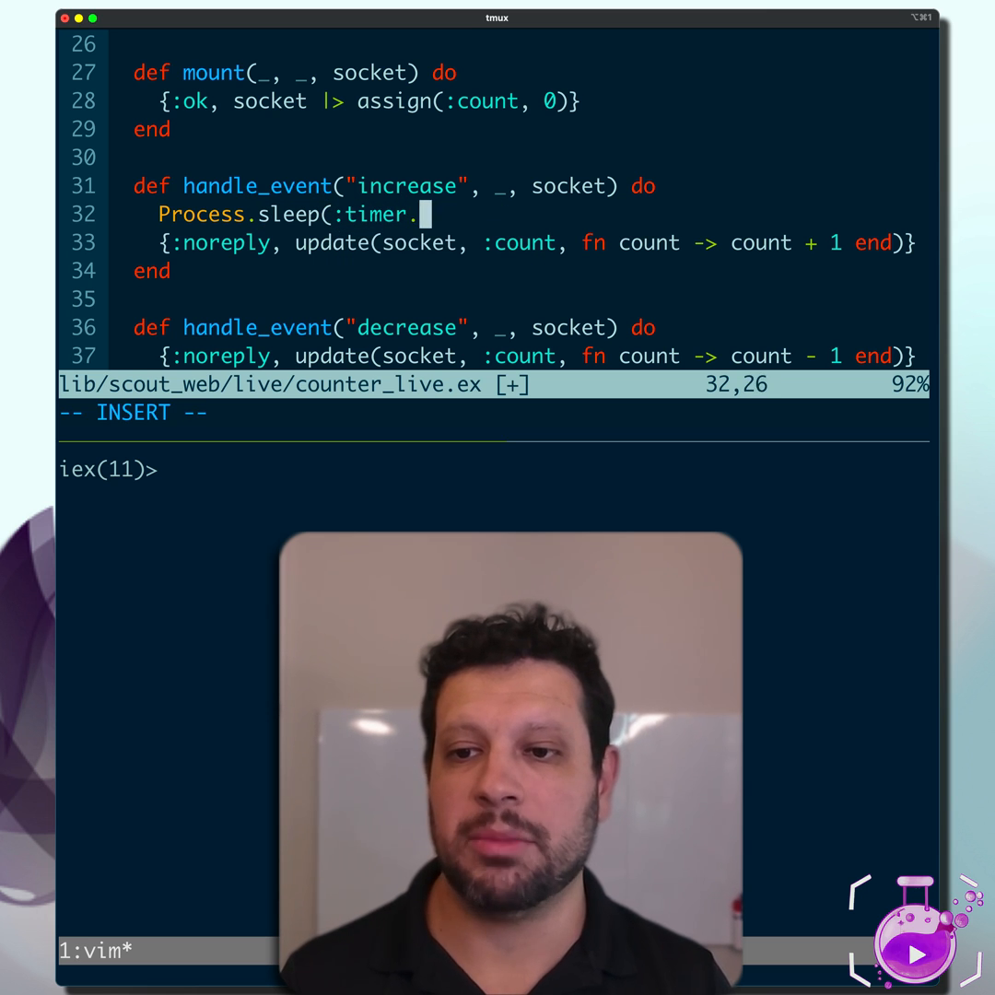
pyautogui.write('minutes(')
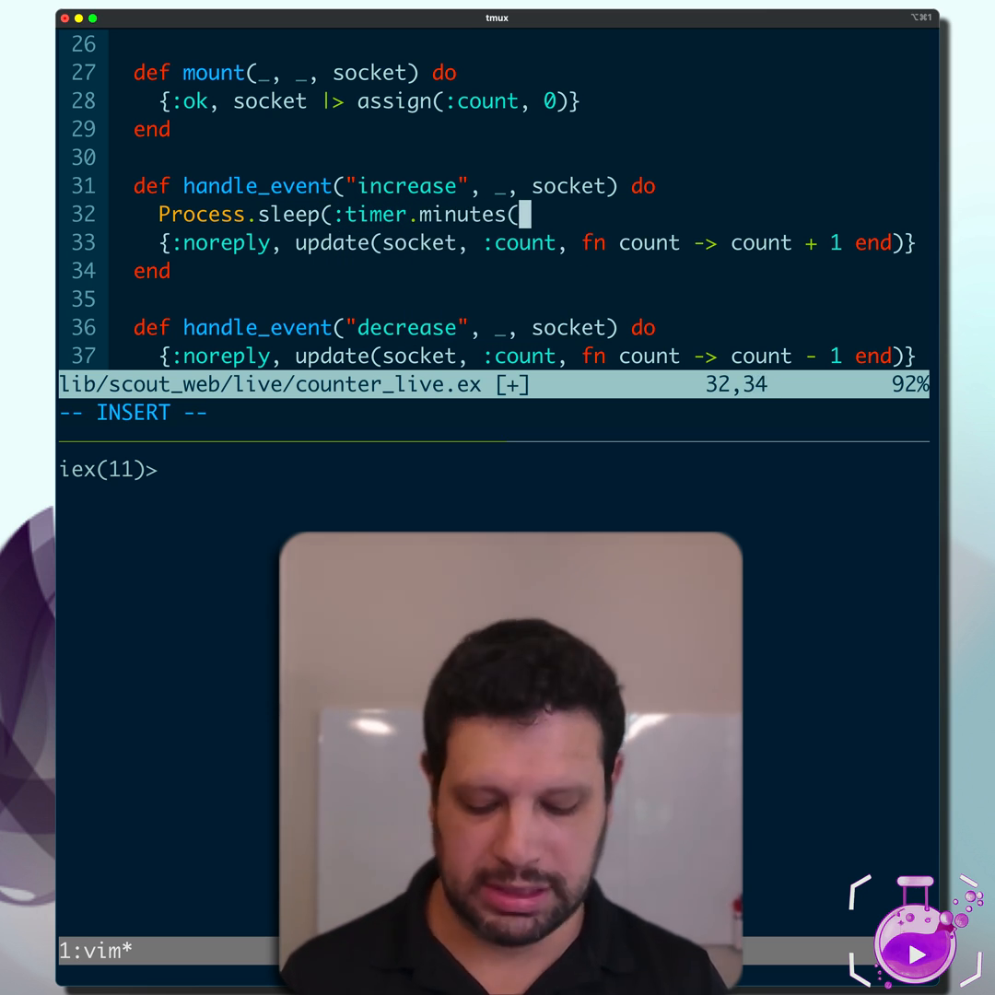
pyautogui.write('5))')
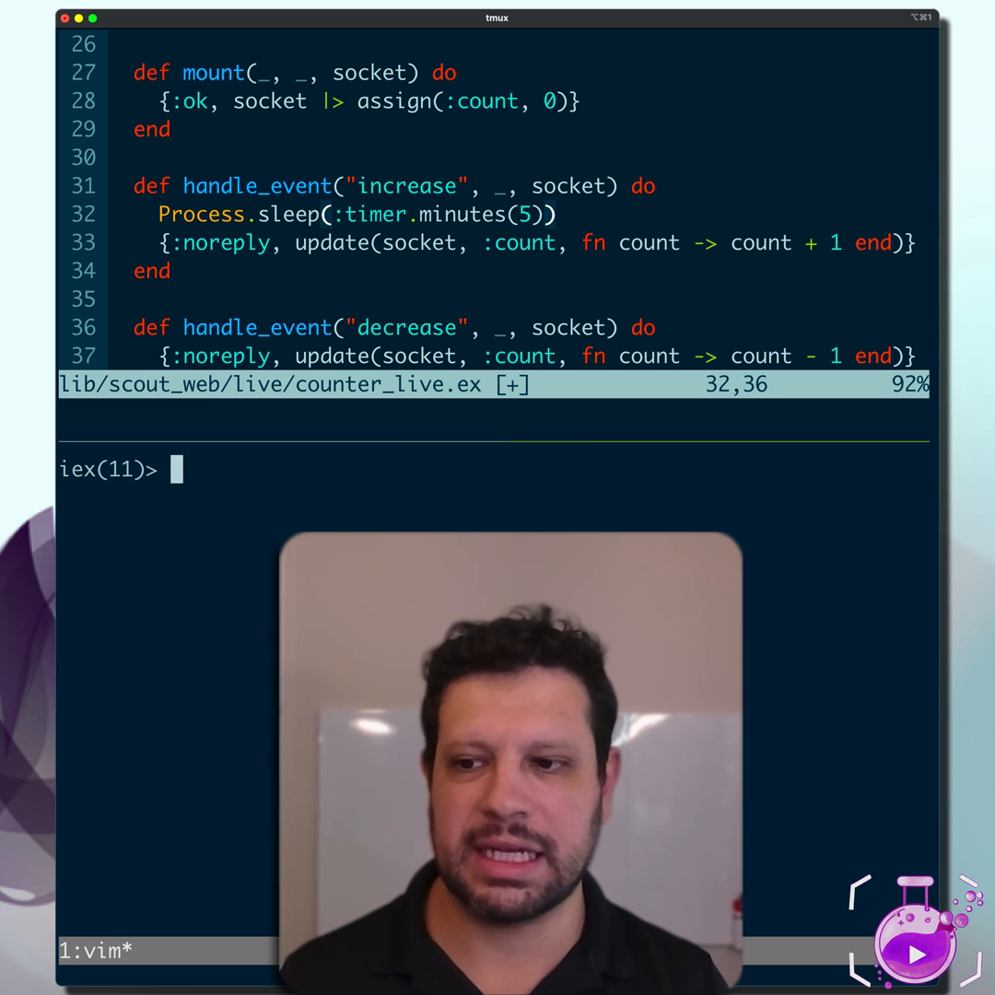
pyautogui.write(':timer.')
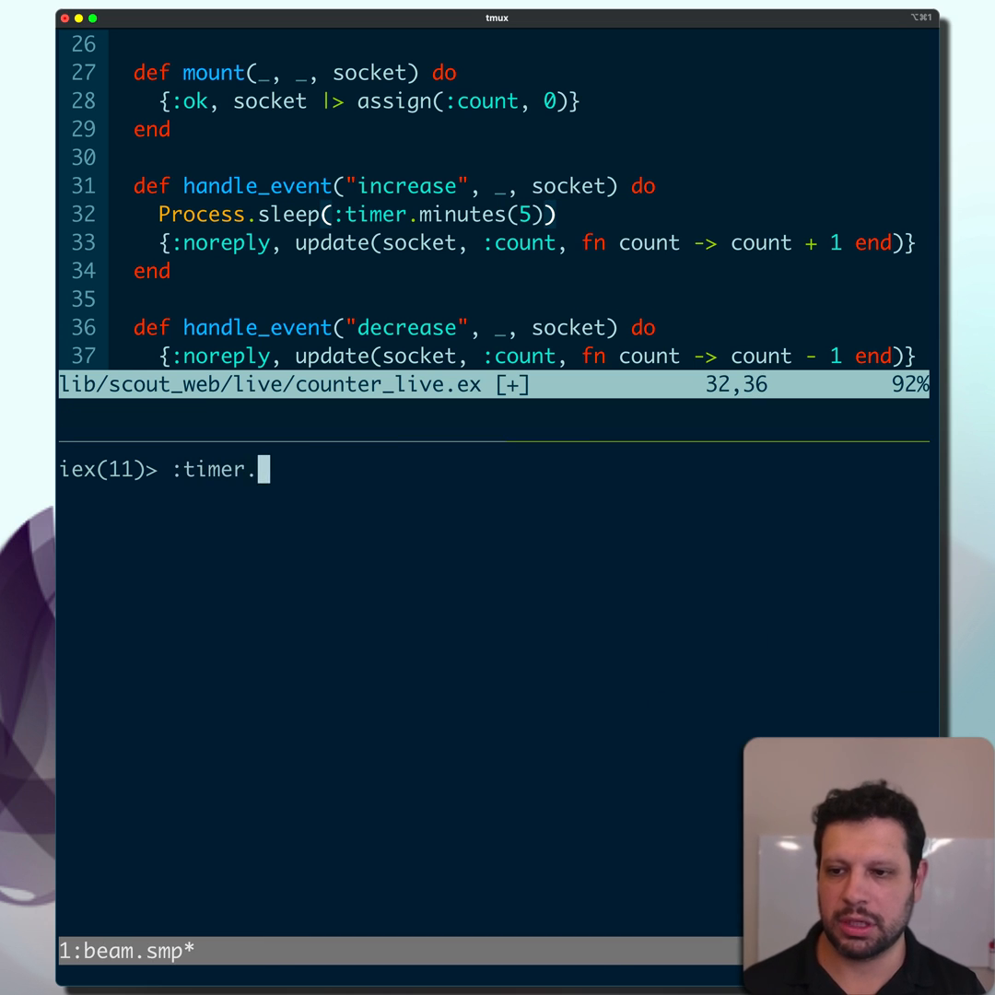
pyautogui.write('minutes(5')
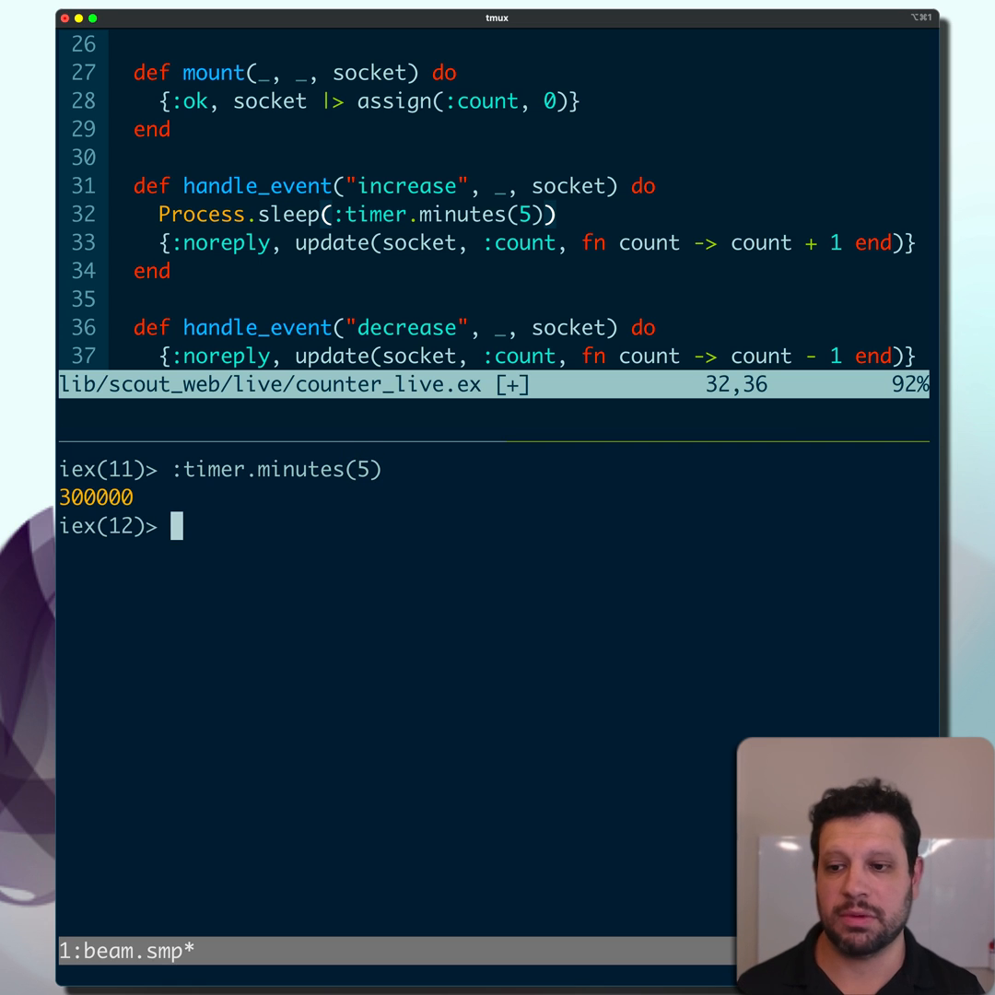
pyautogui.write(':timer.min(5)')
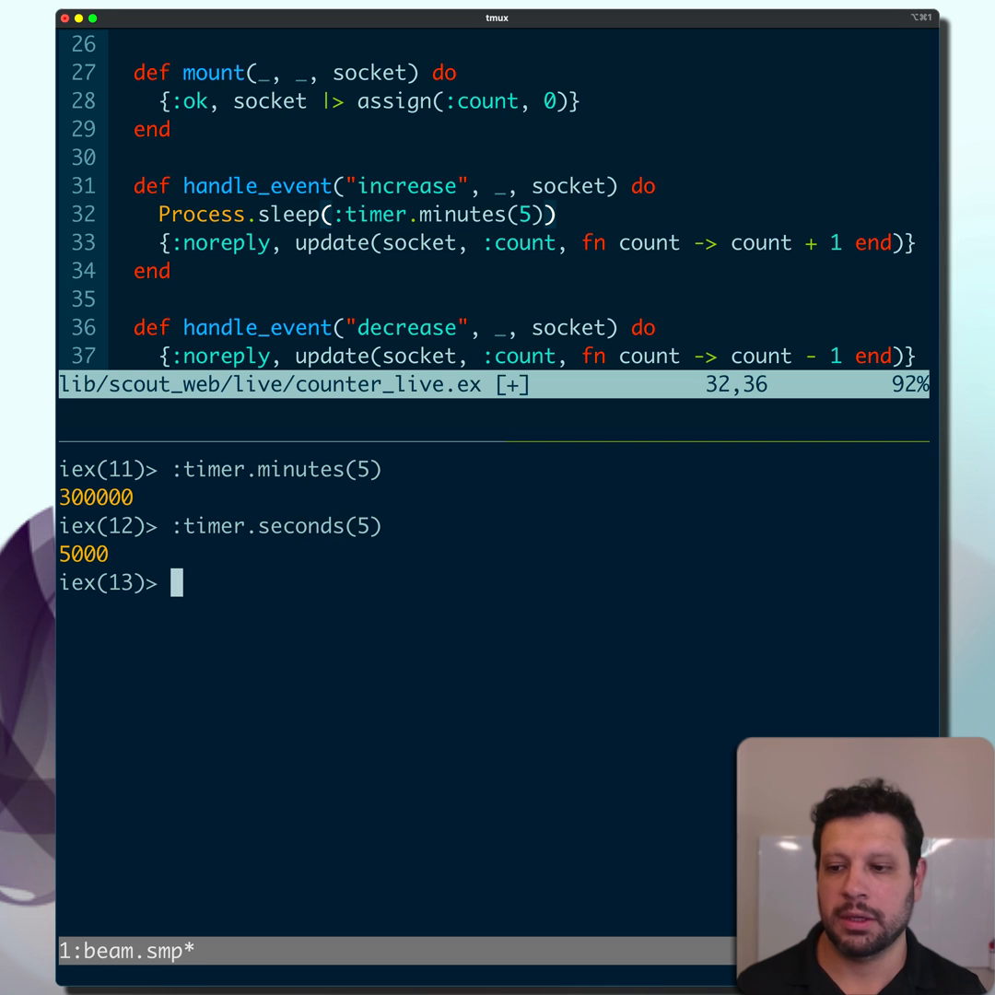
pyautogui.write(':timer.se(5)')
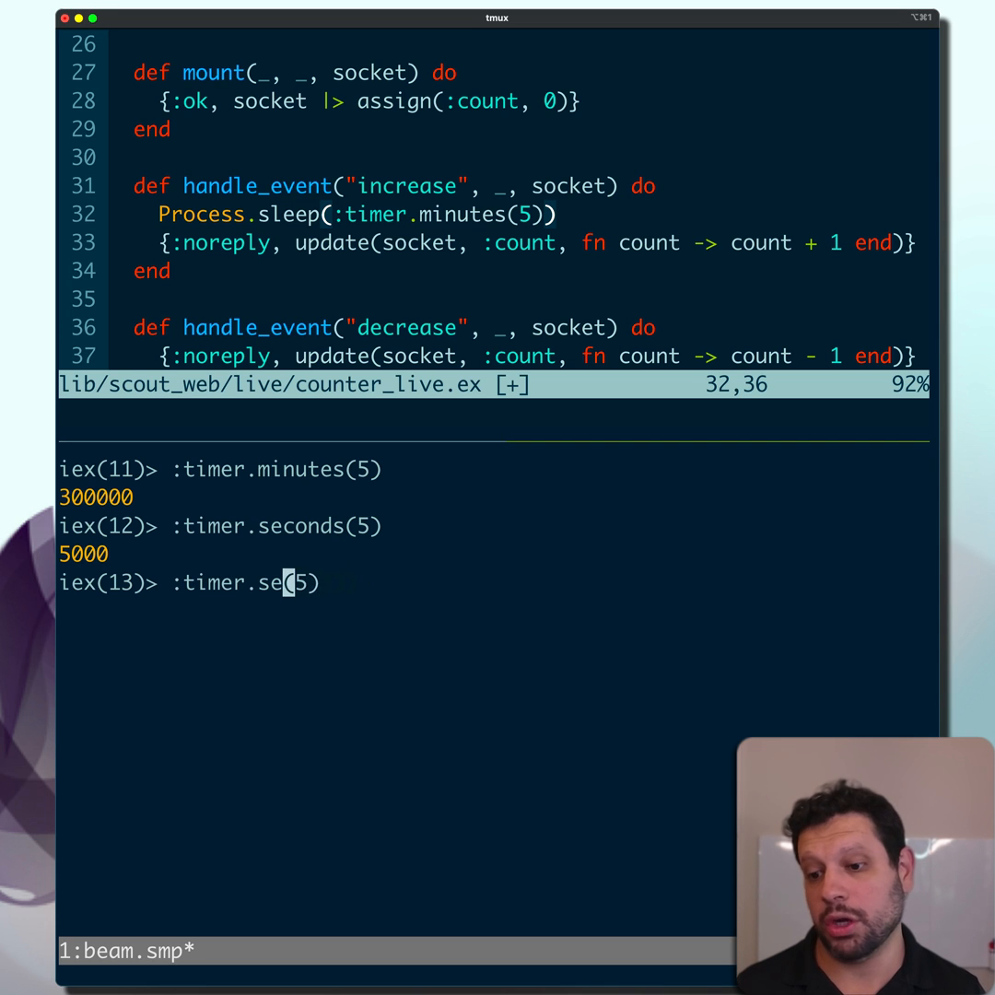